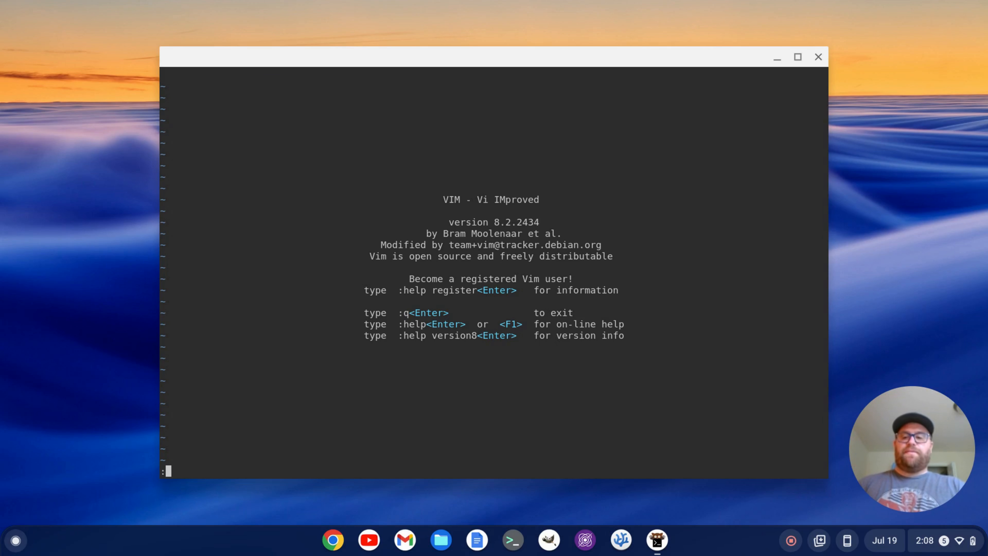
# Leave Vim for the shell and bring up the web browser.
pyautogui.write(':set last')
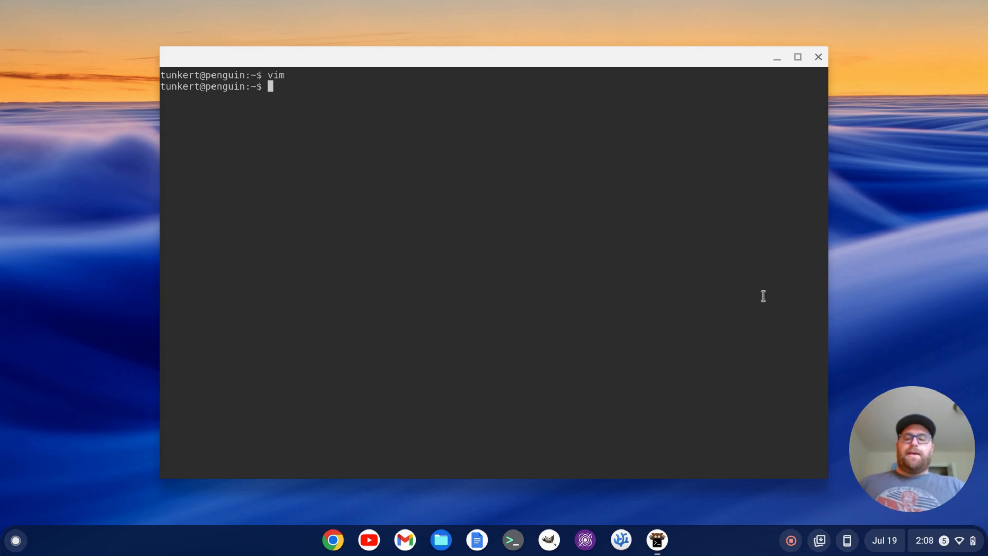
pyautogui.click(333, 539)
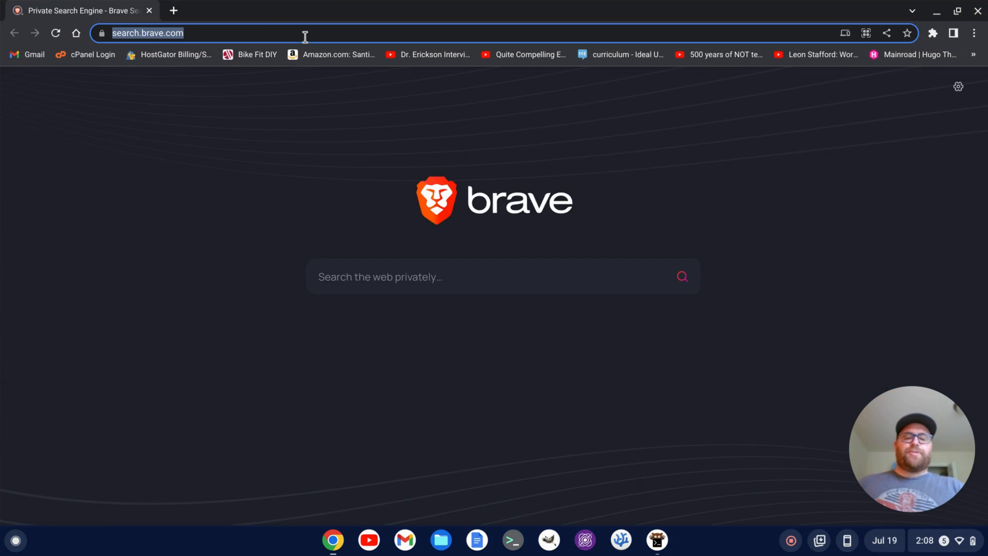
# Search 'vim plug', open the junegunn/vim-plug GitHub page and reach its Unix install section.
pyautogui.write('vim')
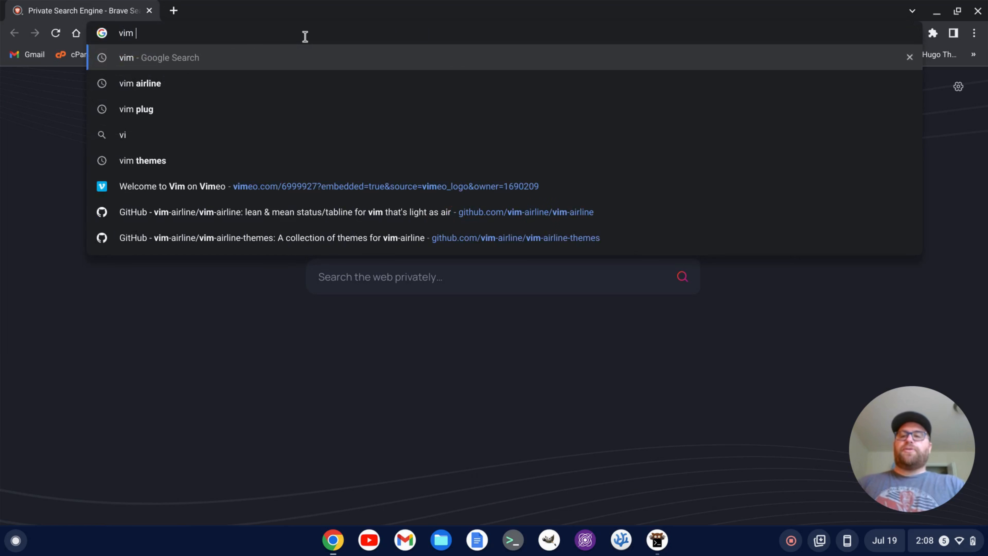
pyautogui.click(136, 109)
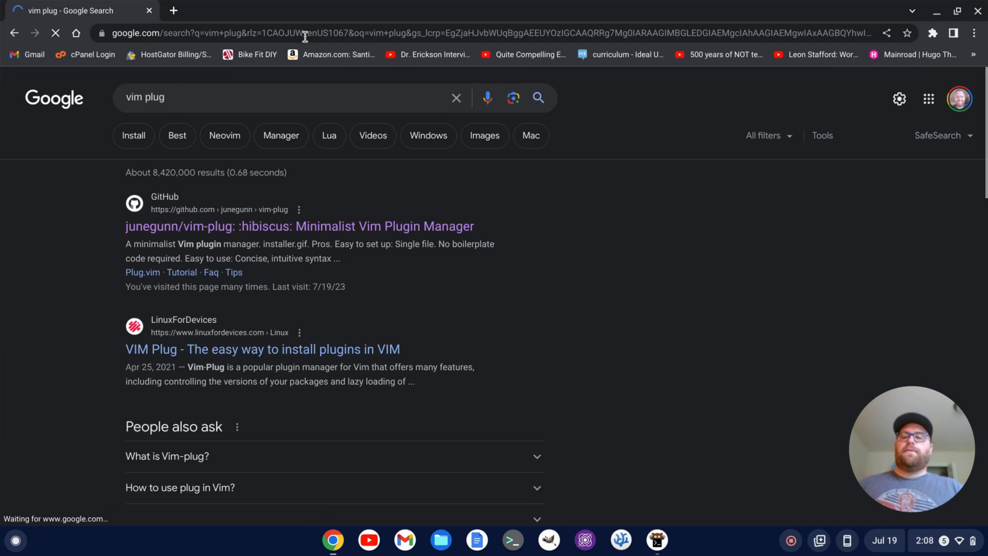
pyautogui.click(299, 225)
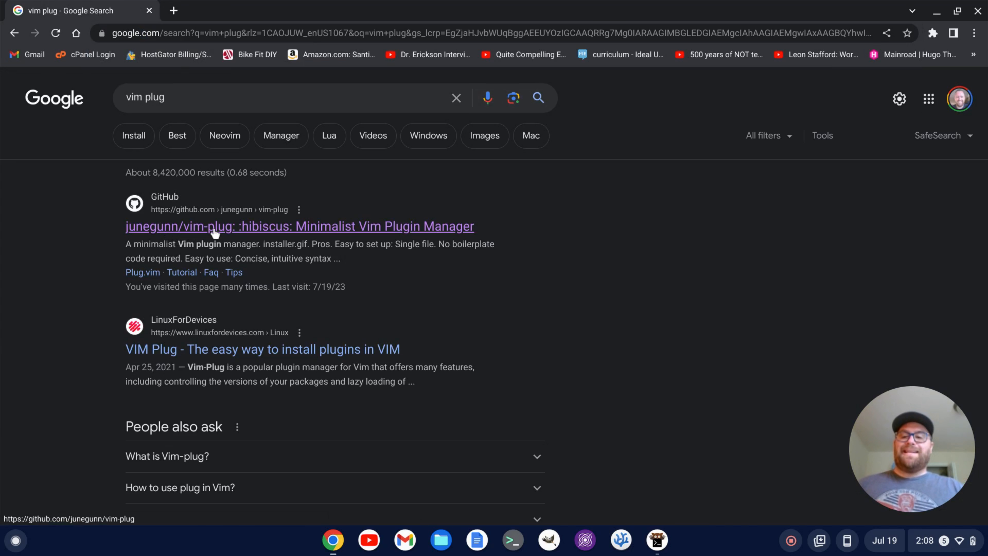
pyautogui.click(300, 226)
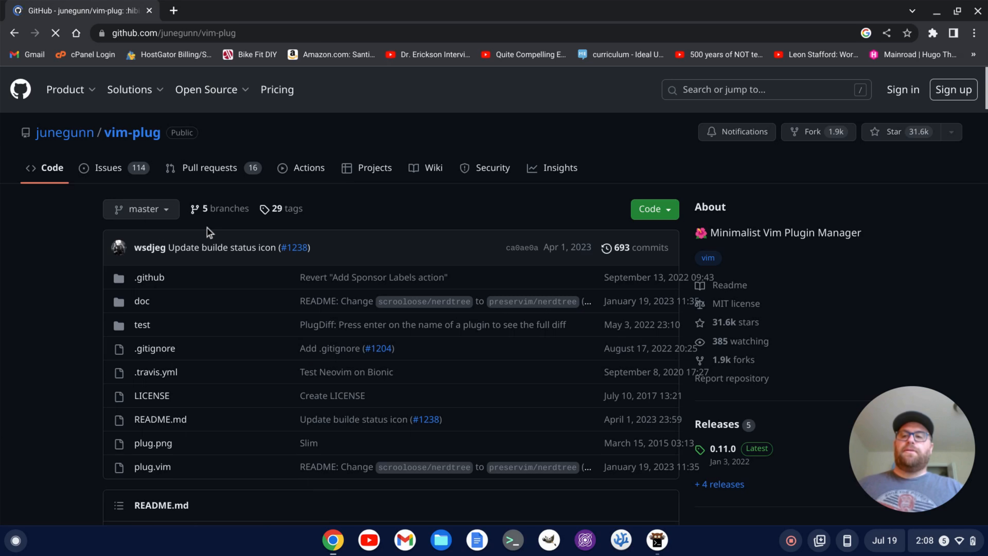
pyautogui.scroll(-3)
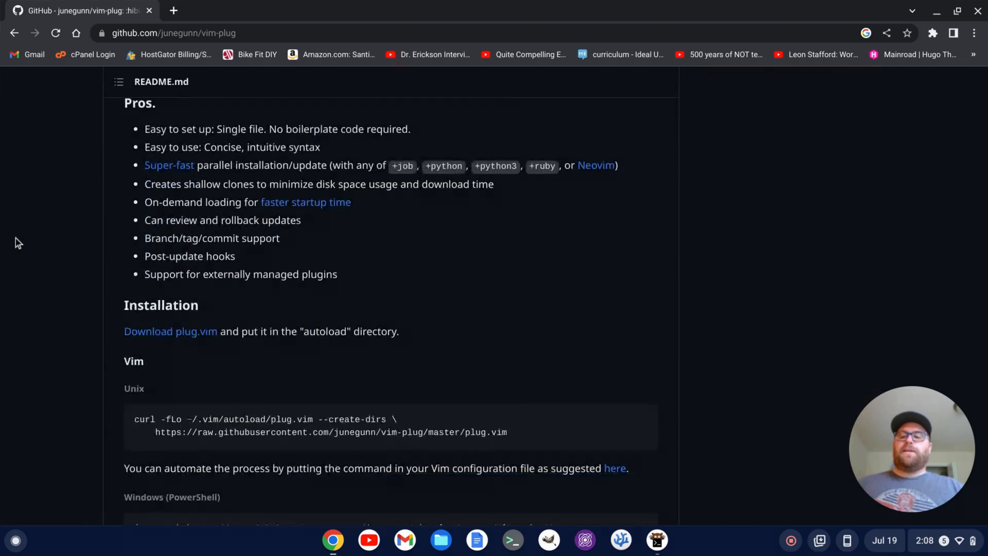
pyautogui.scroll(-3)
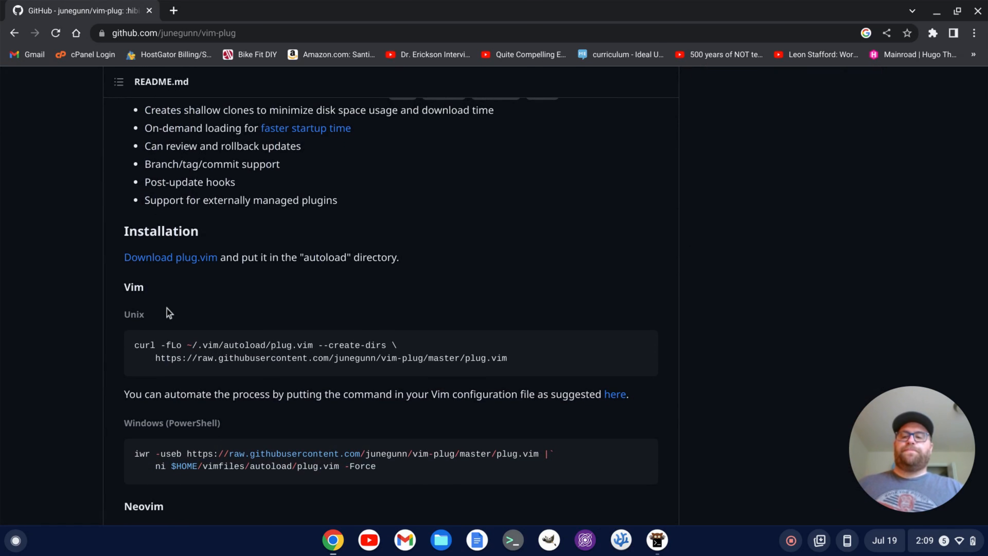
pyautogui.moveTo(642, 346)
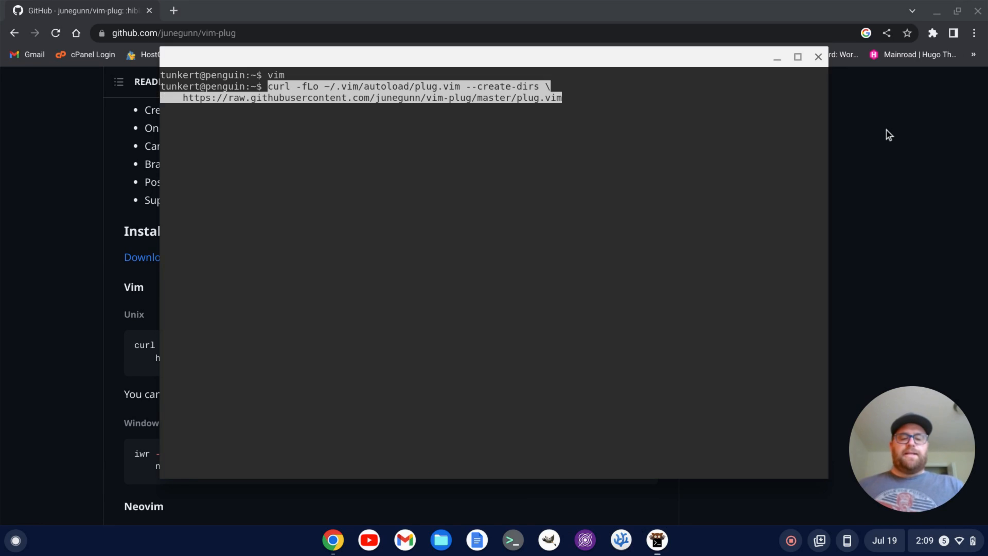
# Run the curl command downloading plug.vim into ~/.vim/autoload, then start vim .vimrc.
pyautogui.press('Return')
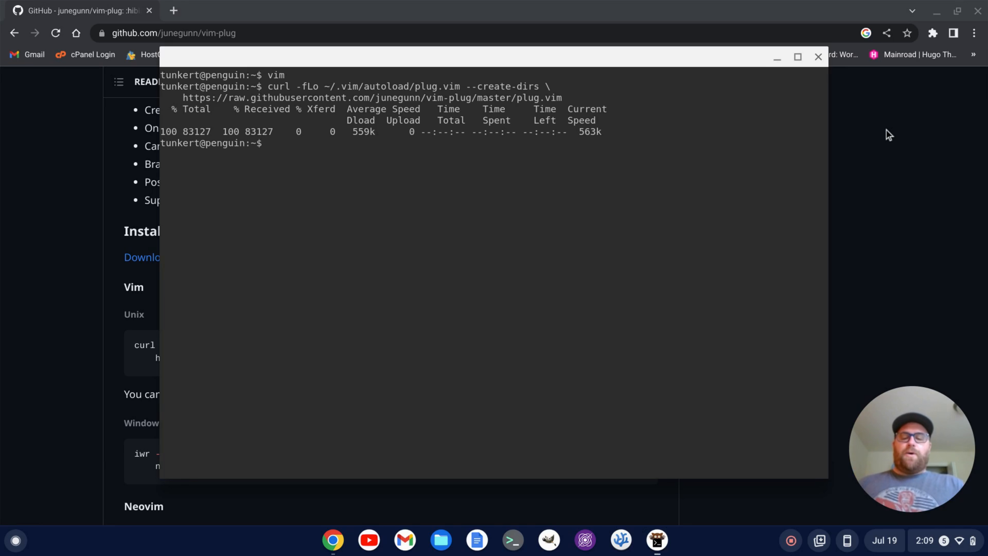
pyautogui.write('v')
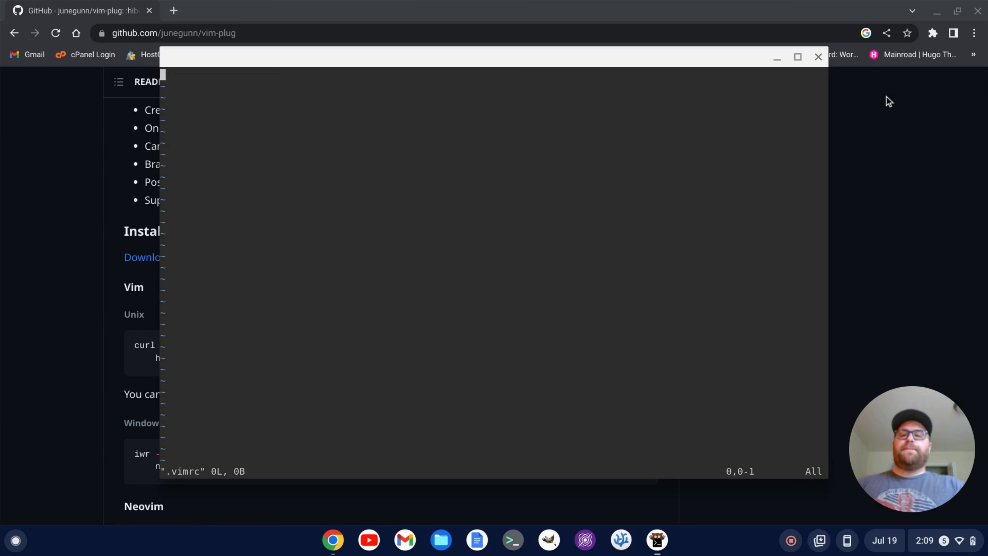
# Write call plug#begin() and call plug#end() with blank lines between them.
pyautogui.write('call plug#')
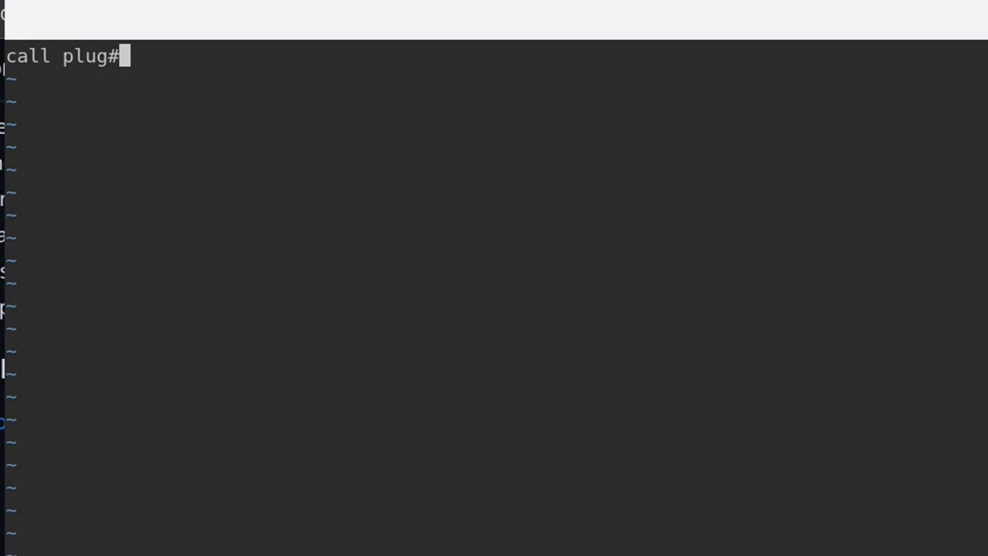
pyautogui.write('begin()')
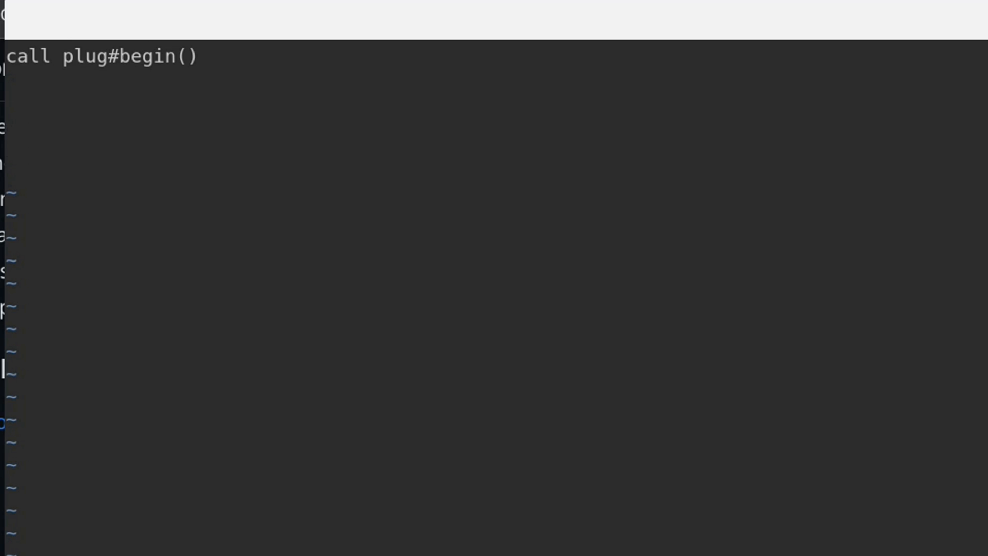
pyautogui.write('call plug#end(')
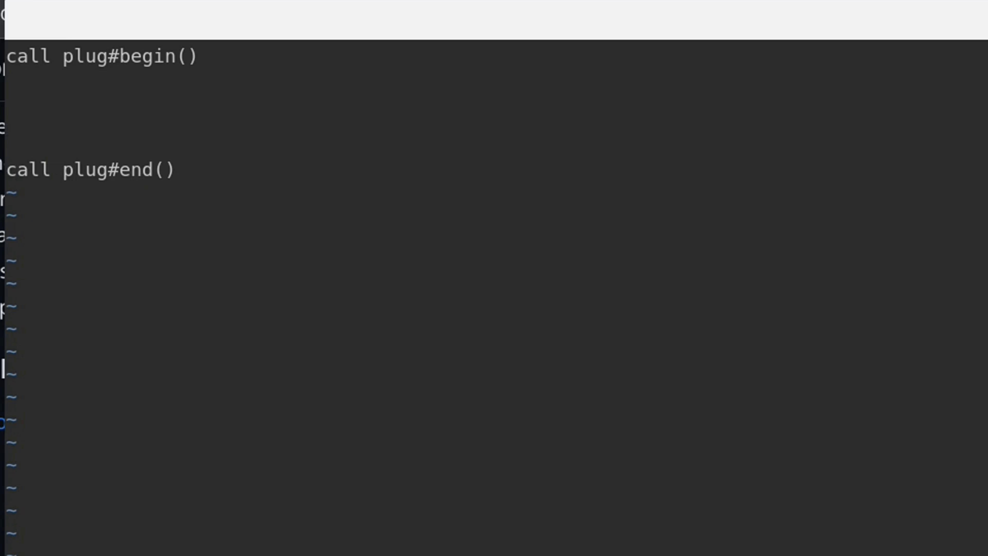
pyautogui.write('P')
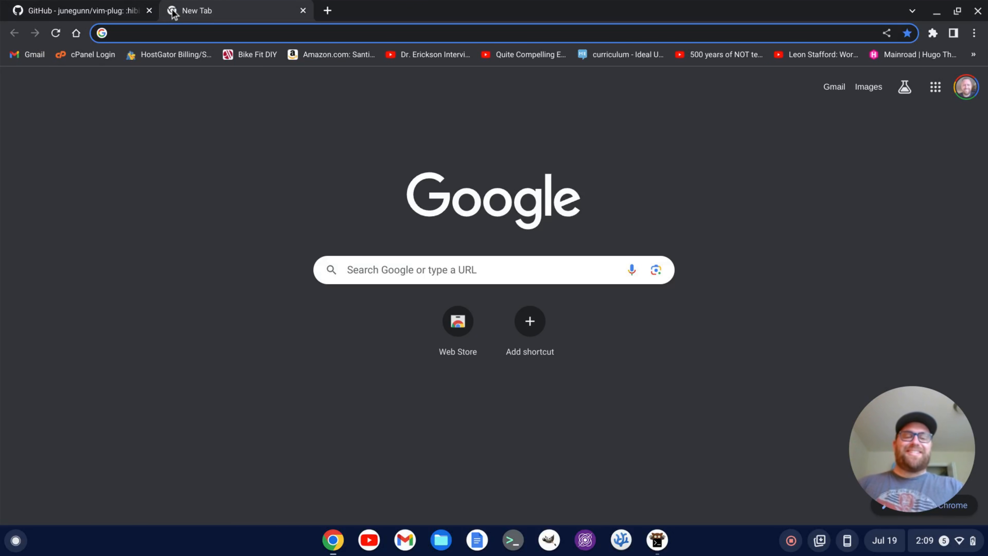
# Search 'vim airline', open the vim-airline GitHub repository and select its URL.
pyautogui.write('vim airline')
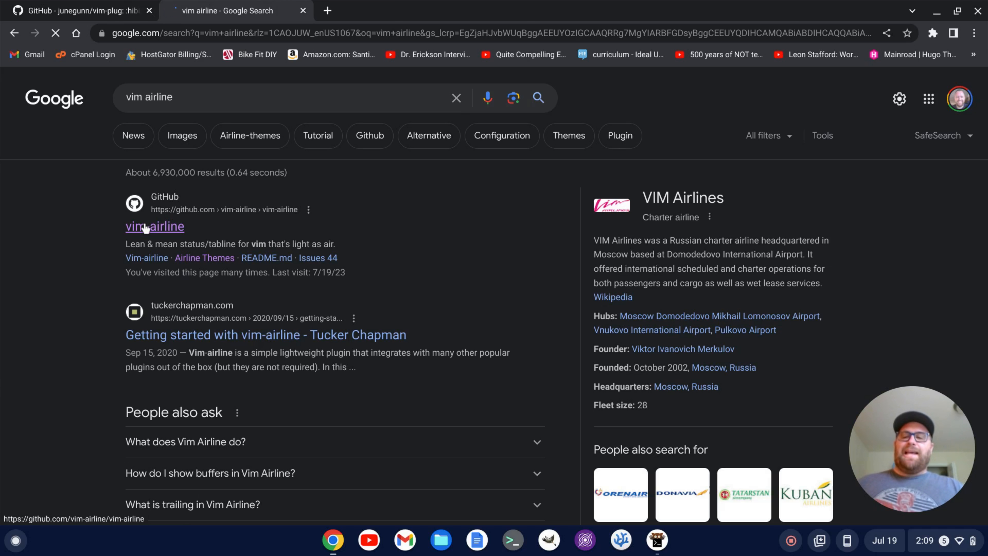
pyautogui.click(154, 226)
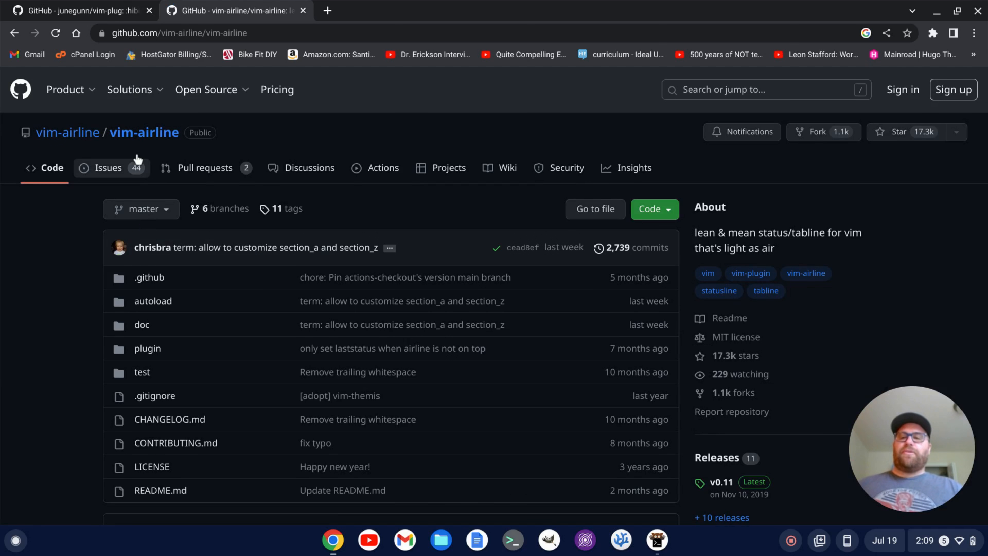
pyautogui.click(179, 33)
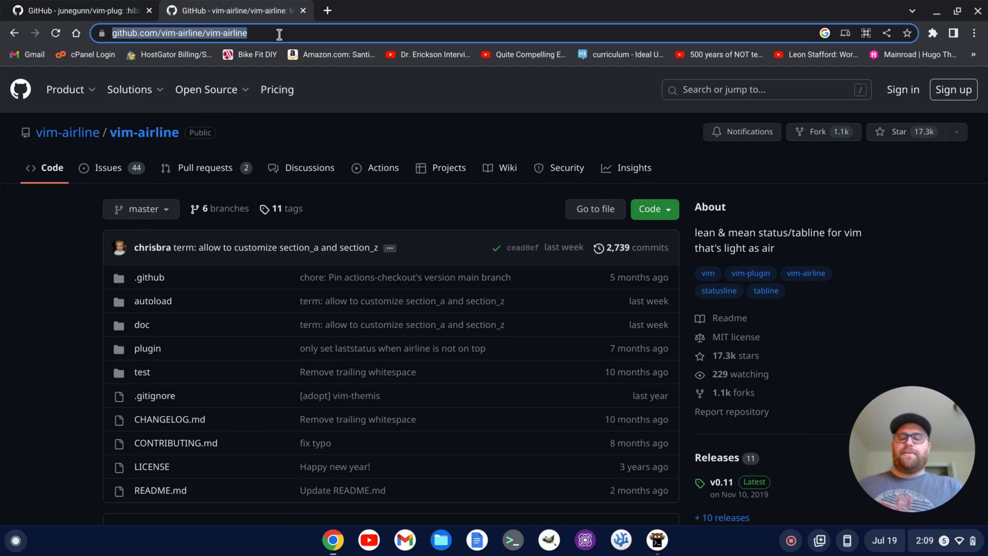
pyautogui.moveTo(652, 531)
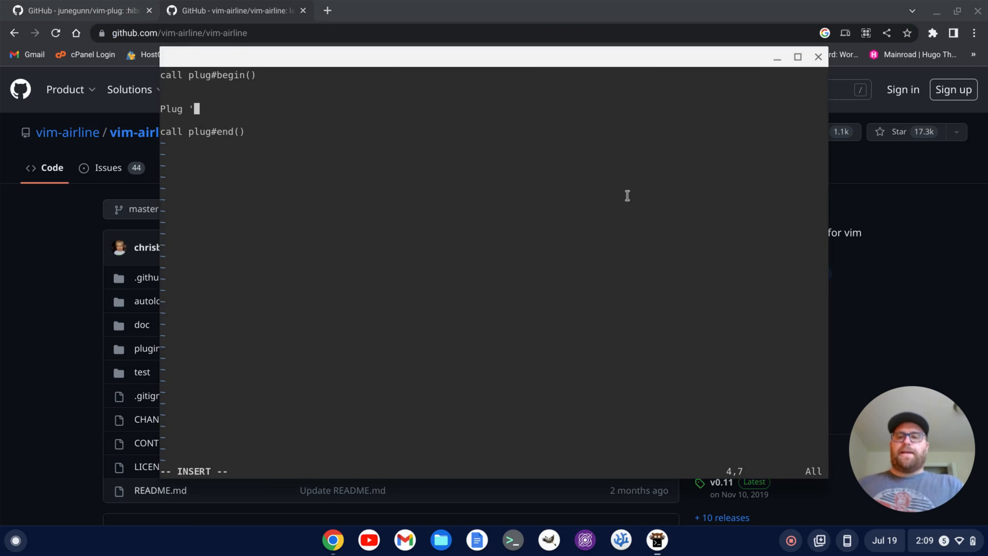
pyautogui.write("https://github.com/vim-airline/vim-airline'")
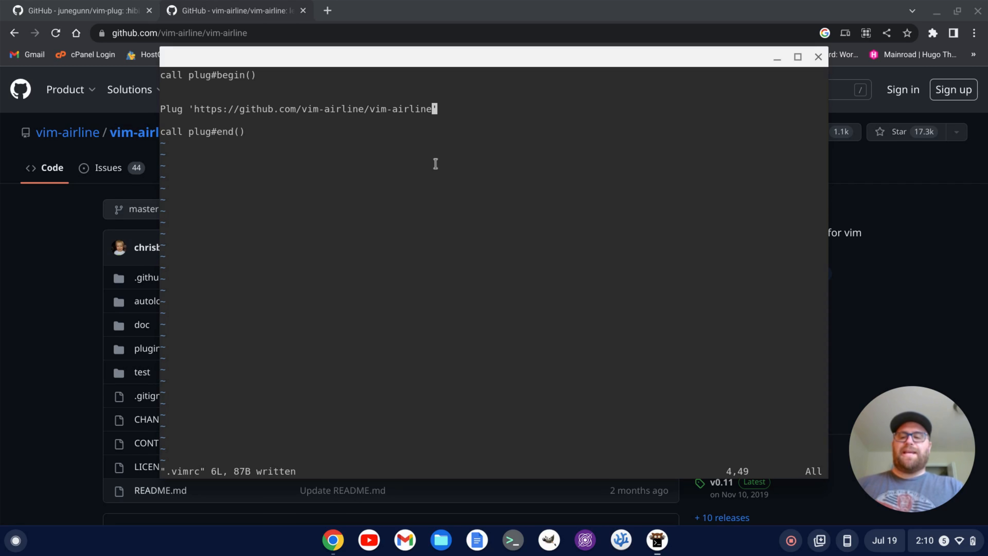
pyautogui.write(':so')
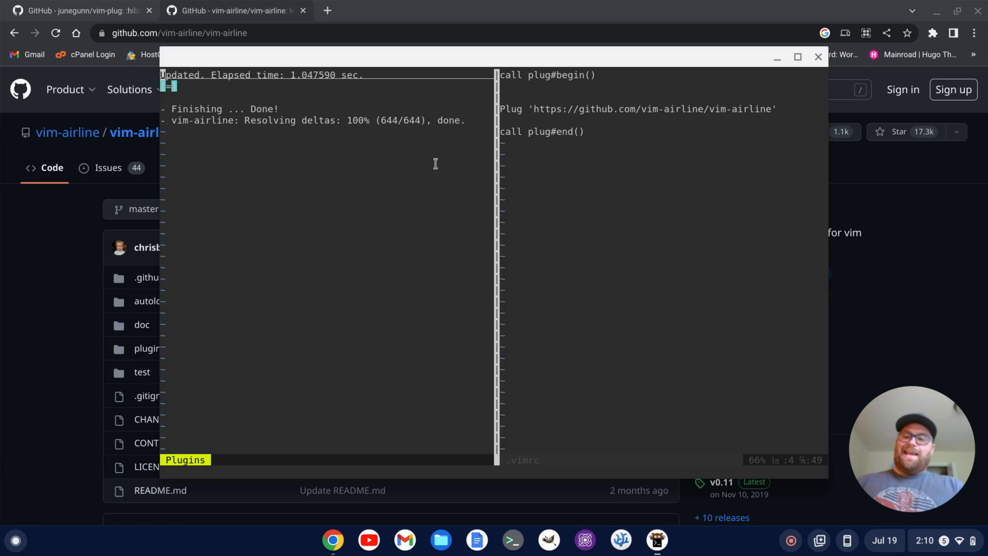
pyautogui.write(':q')
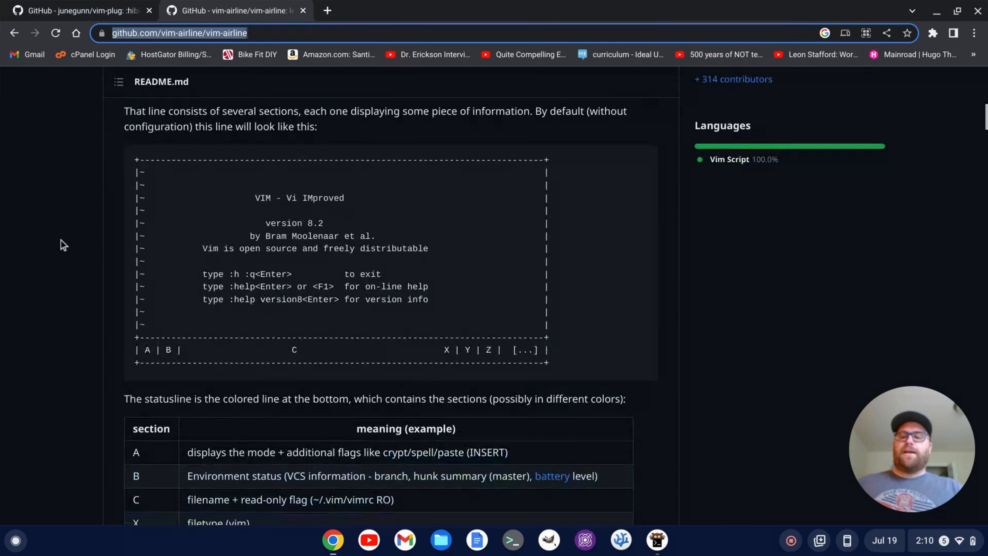
# Scroll the vim-airline README down to its Installation table.
pyautogui.scroll(-3)
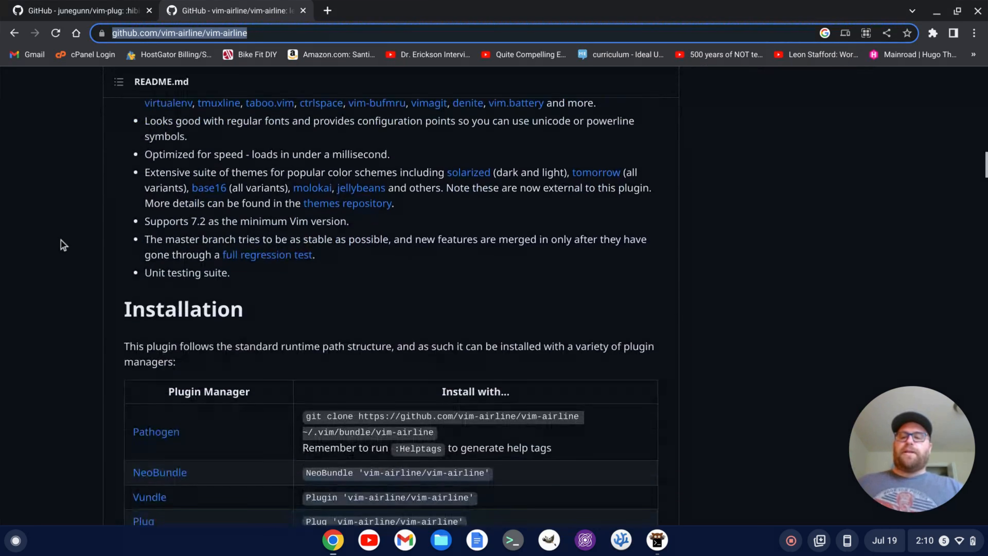
pyautogui.scroll(-3)
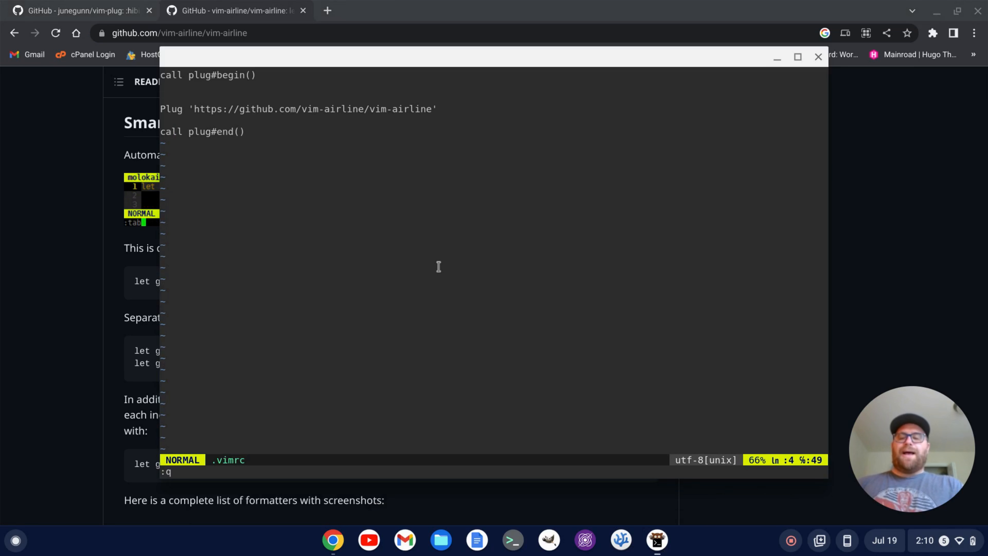
# Add let g:airline#extensions#tabline#enabled = 1 below call plug#end().
pyautogui.write('j')
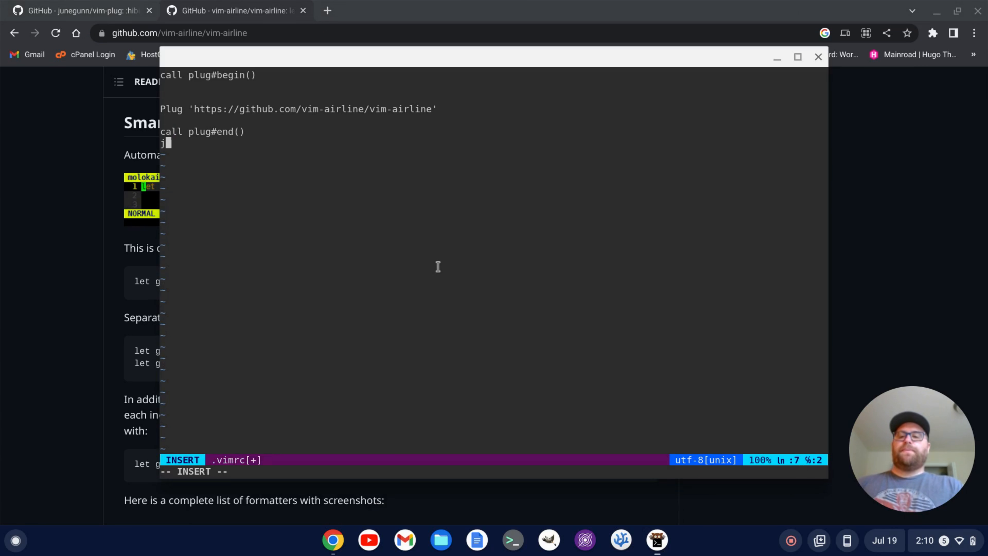
pyautogui.write('let g:airline#extensions#tabline#enabled = 1')
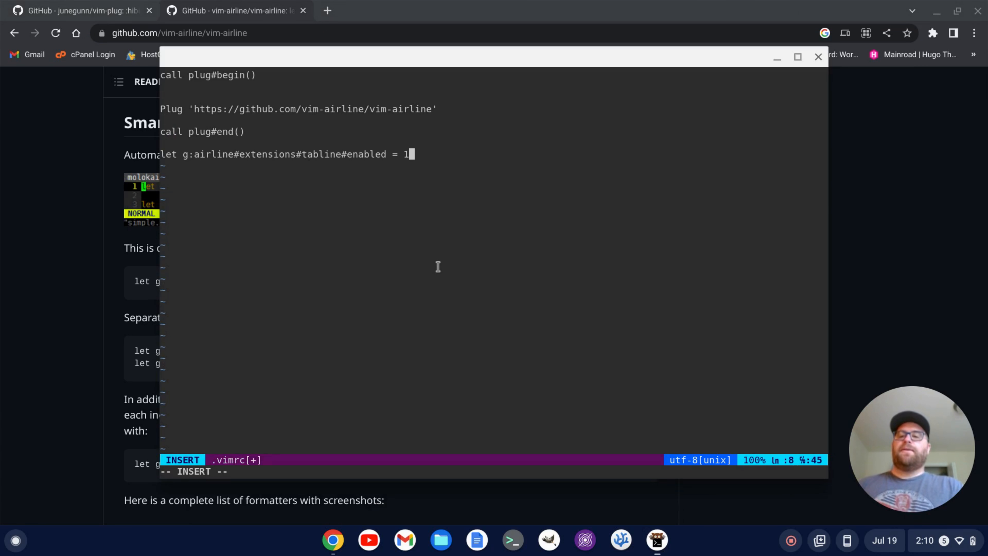
pyautogui.press('Escape')
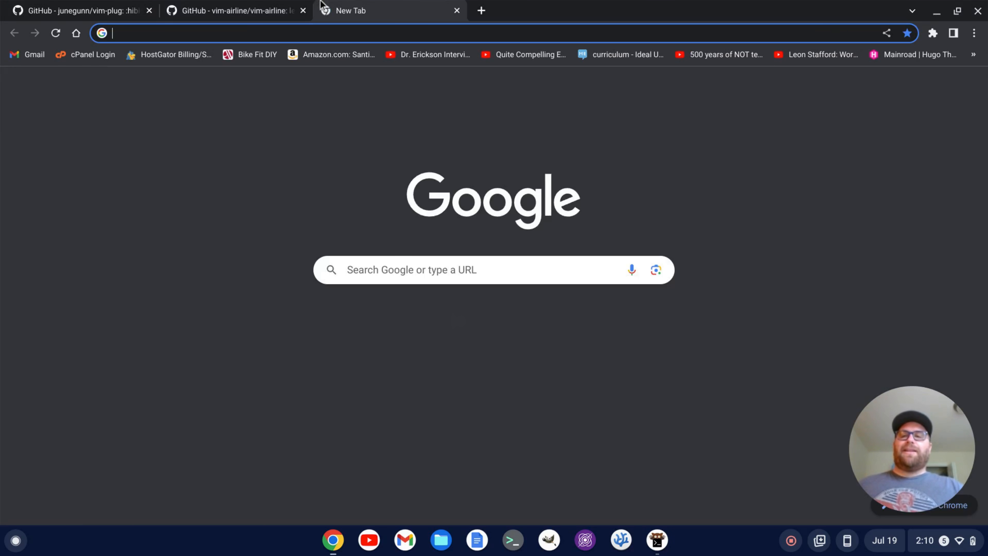
# Search 'vim airline themes' and open the vim-airline-themes GitHub repository.
pyautogui.write('vim')
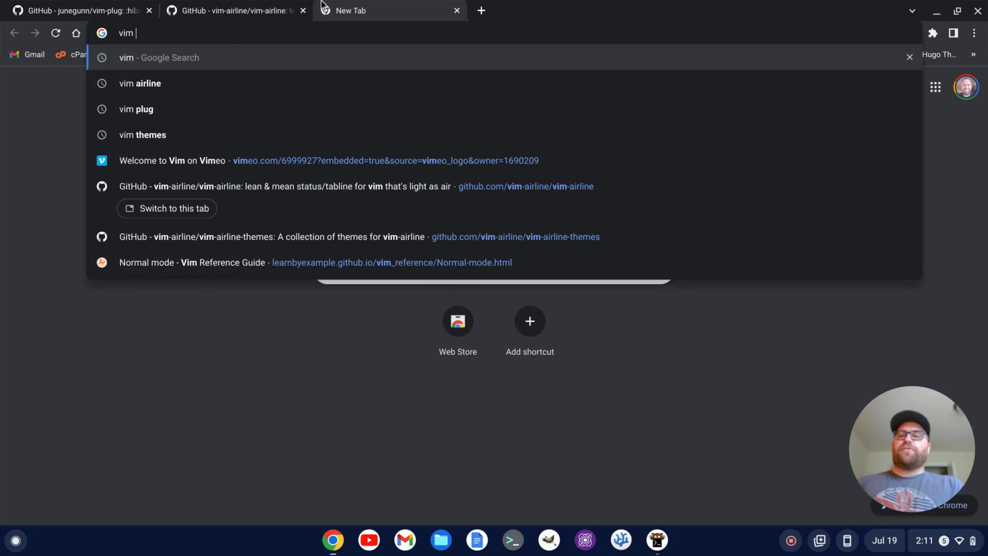
pyautogui.click(142, 134)
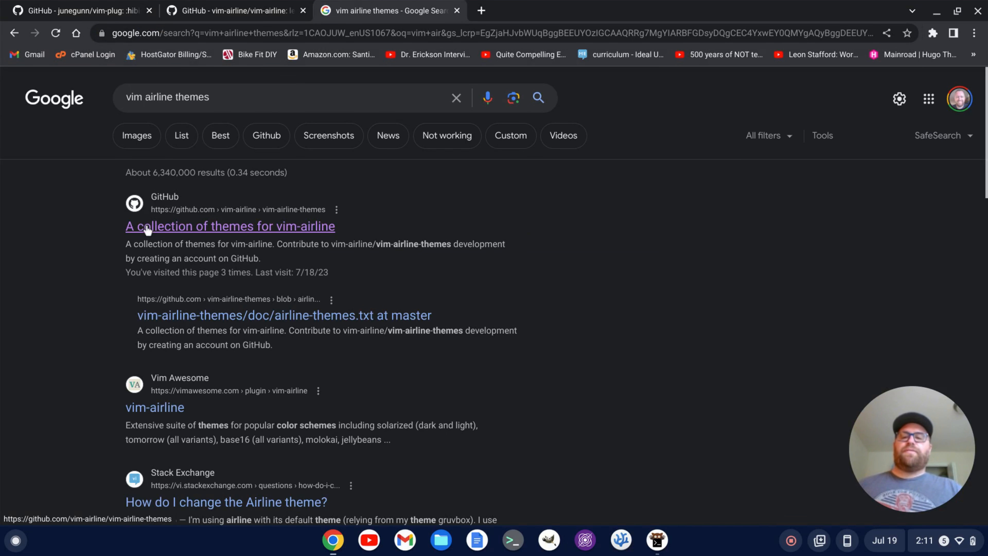
pyautogui.click(230, 226)
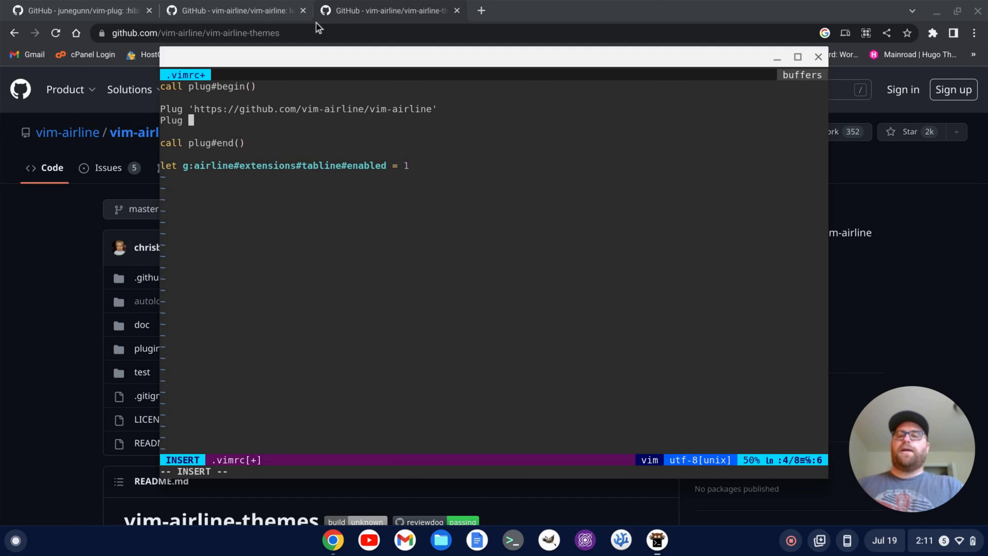
pyautogui.write("'https://github.com/vim-airline/vim-airline-themes'")
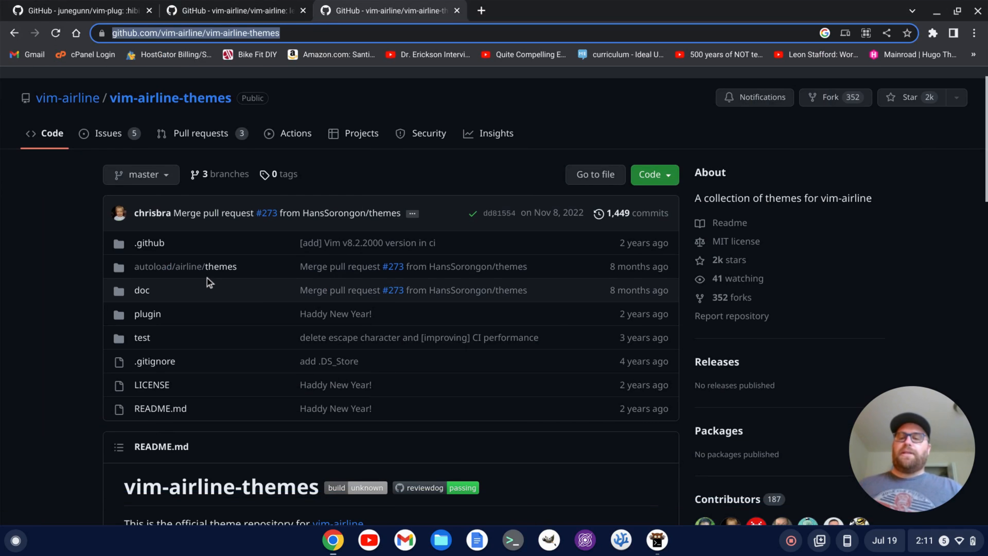
pyautogui.click(221, 266)
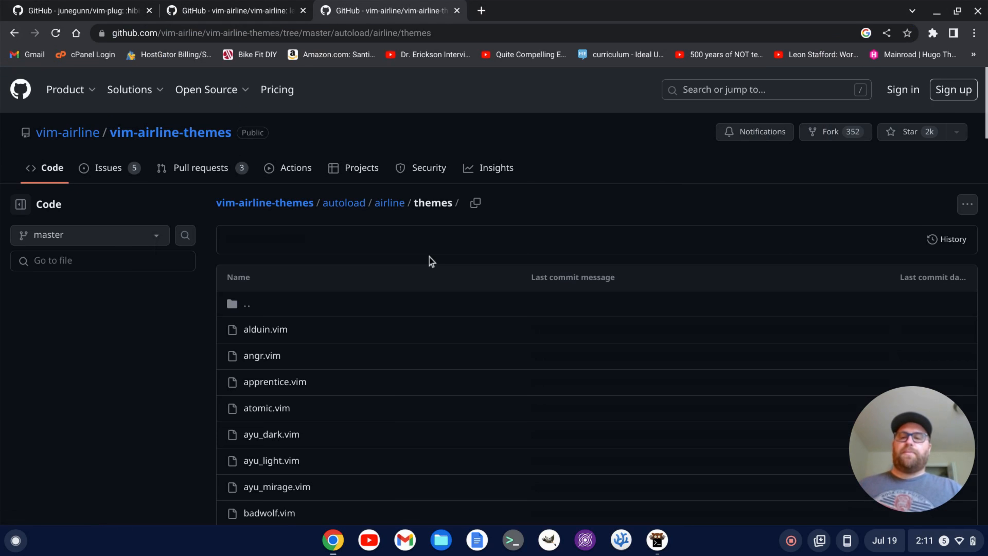
pyautogui.scroll(-3)
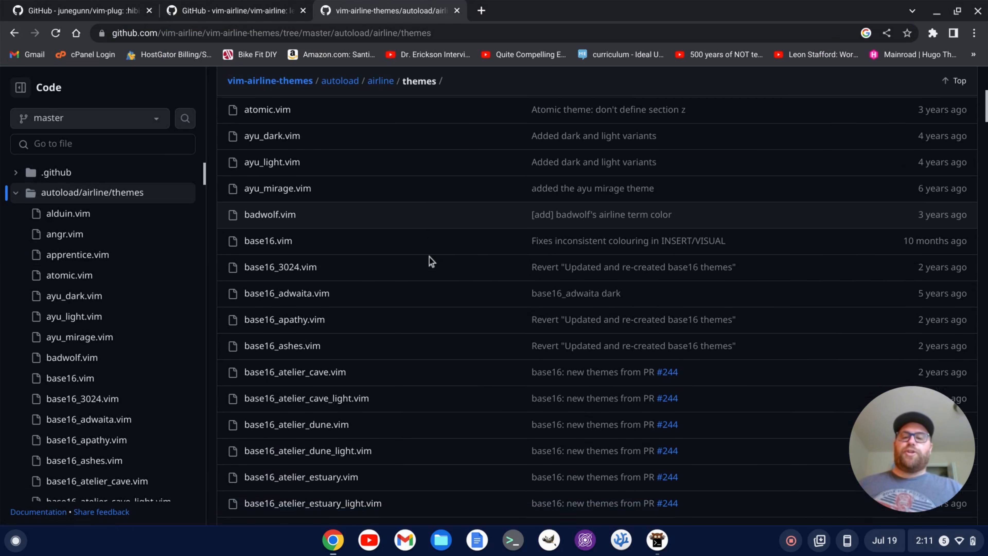
pyautogui.scroll(-3)
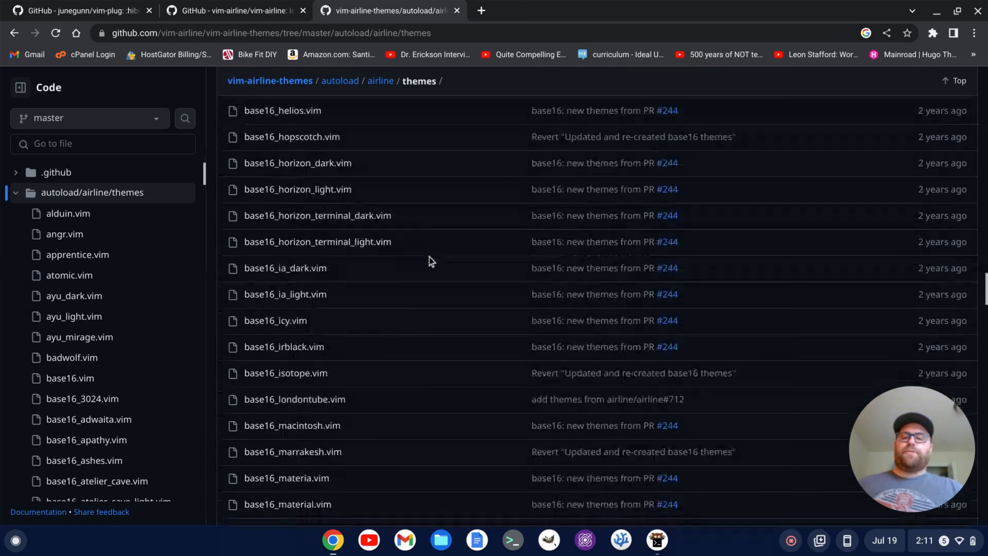
pyautogui.scroll(-3)
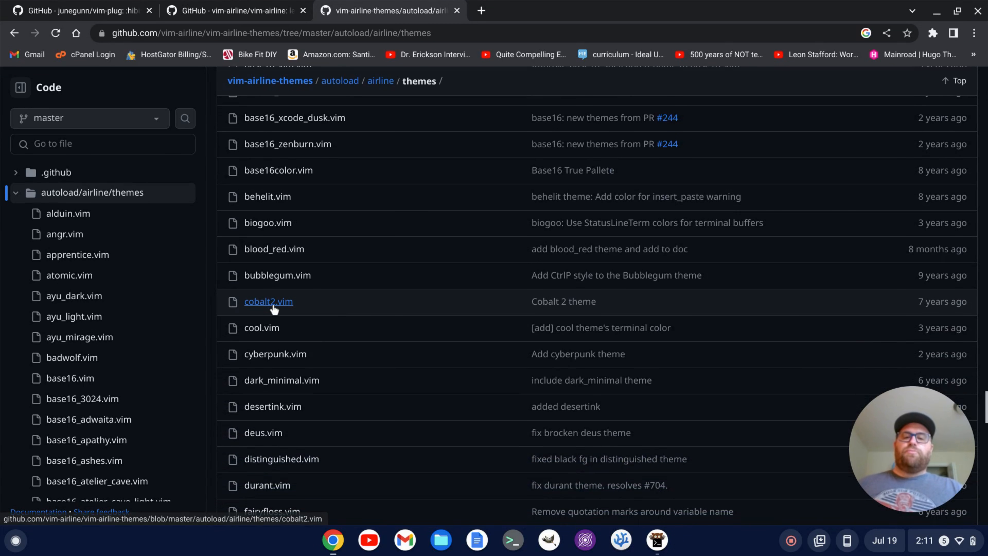
pyautogui.moveTo(268, 301)
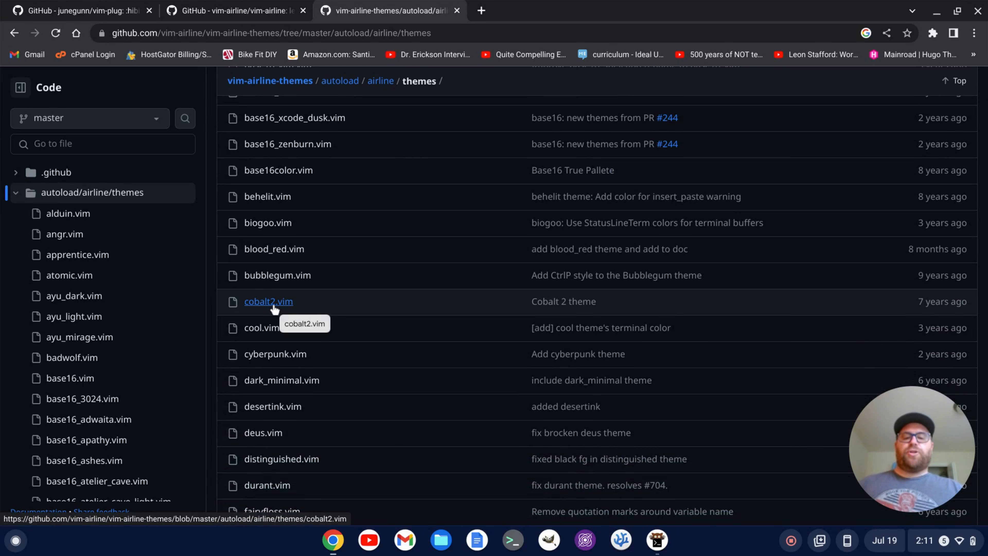
pyautogui.moveTo(146, 159)
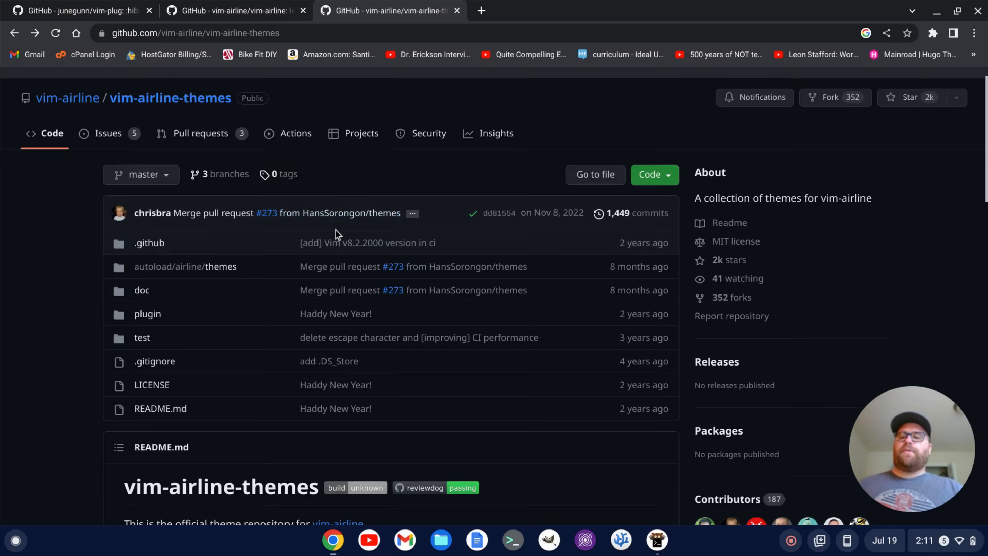
# Scroll the vim-airline-themes README down to its 'Using a Theme' section.
pyautogui.scroll(-3)
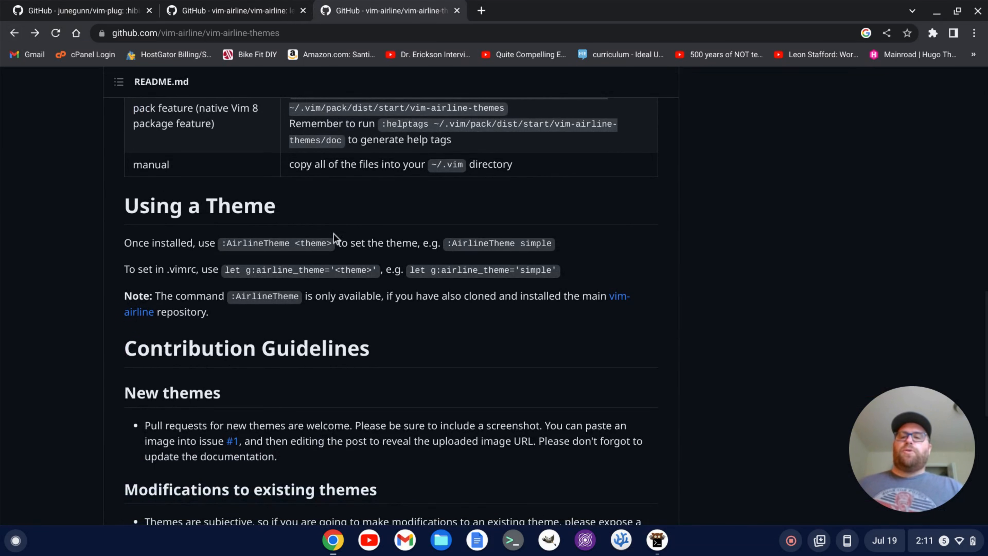
pyautogui.moveTo(250, 274)
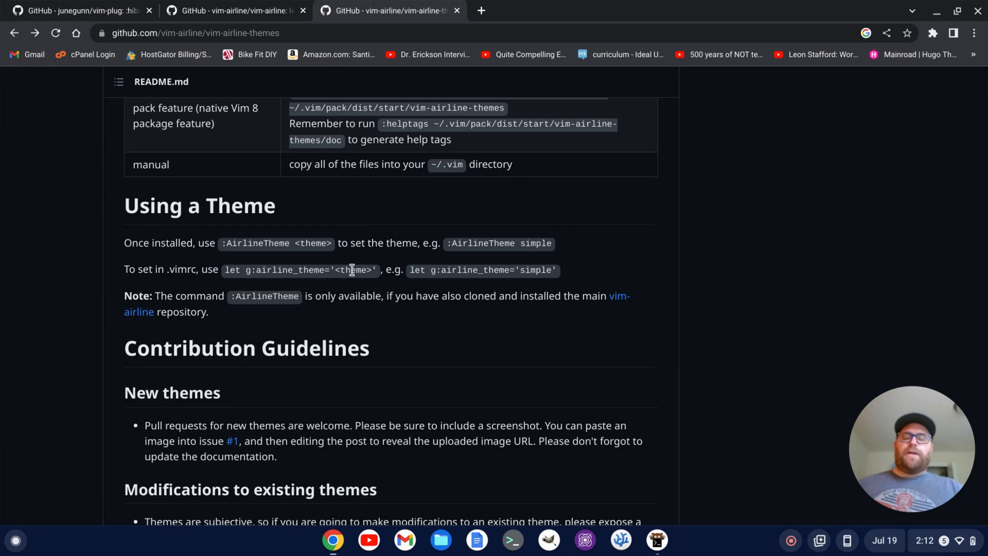
pyautogui.moveTo(671, 548)
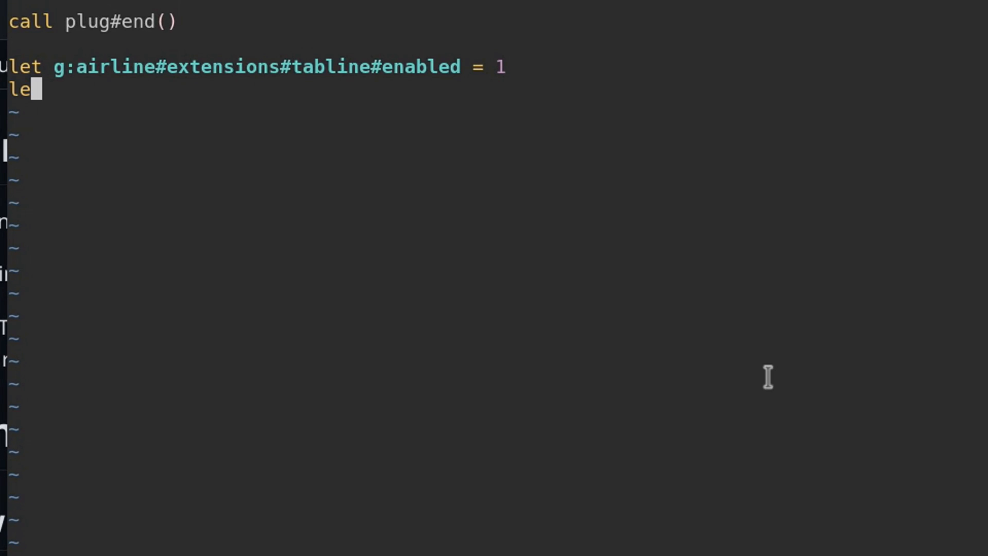
# Add the line let g:airline_theme='cobalt2' beneath the tabline setting in .vimrc.
pyautogui.write('t g:ar')
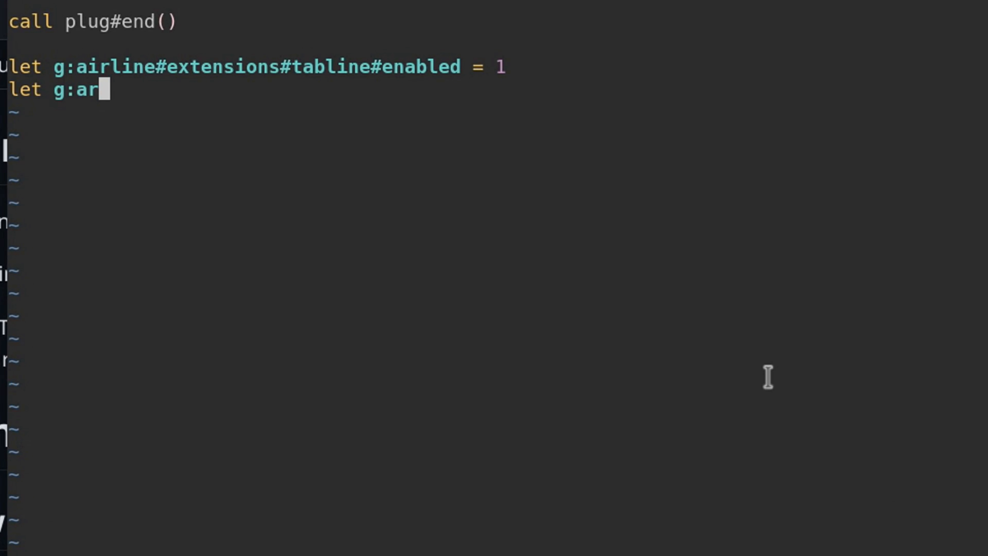
pyautogui.write('line')
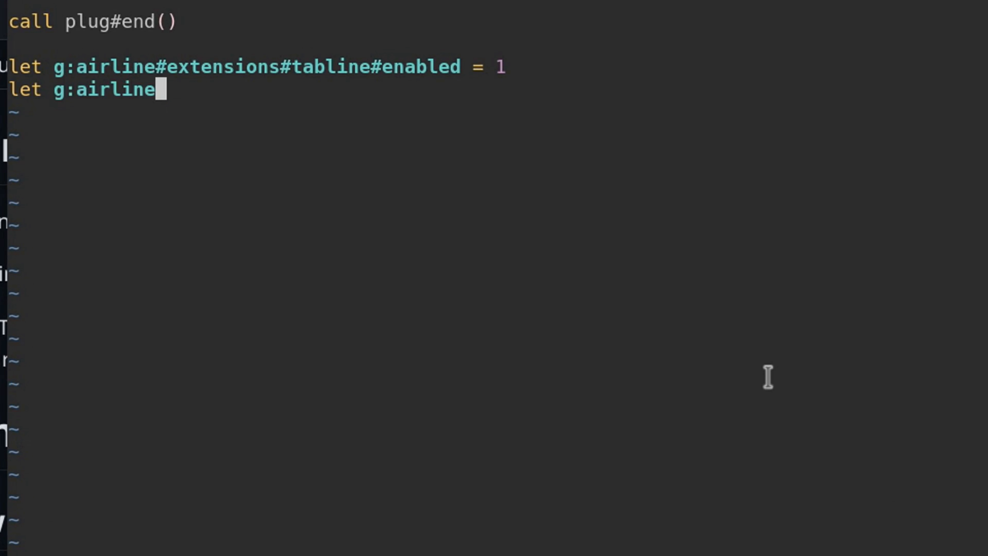
pyautogui.write('_theme')
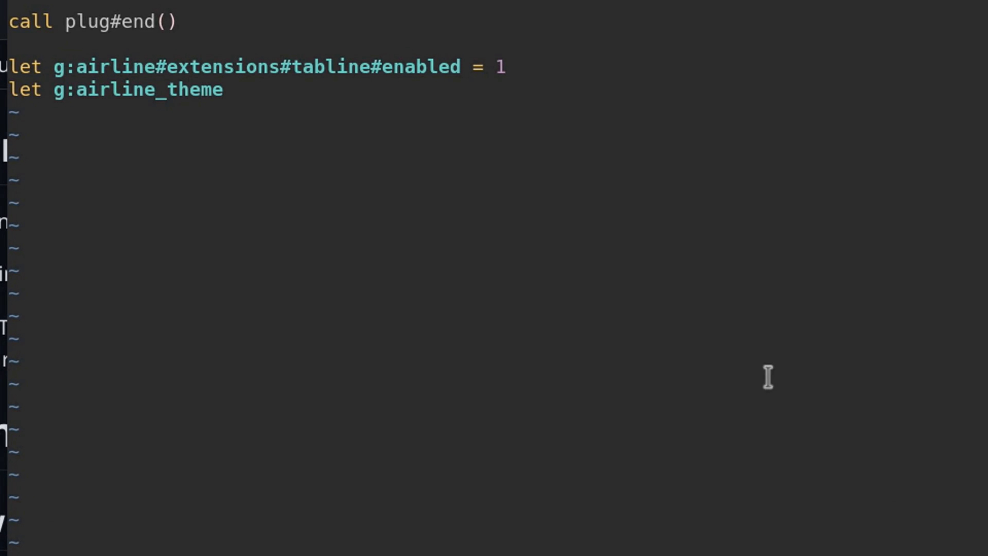
pyautogui.write("='")
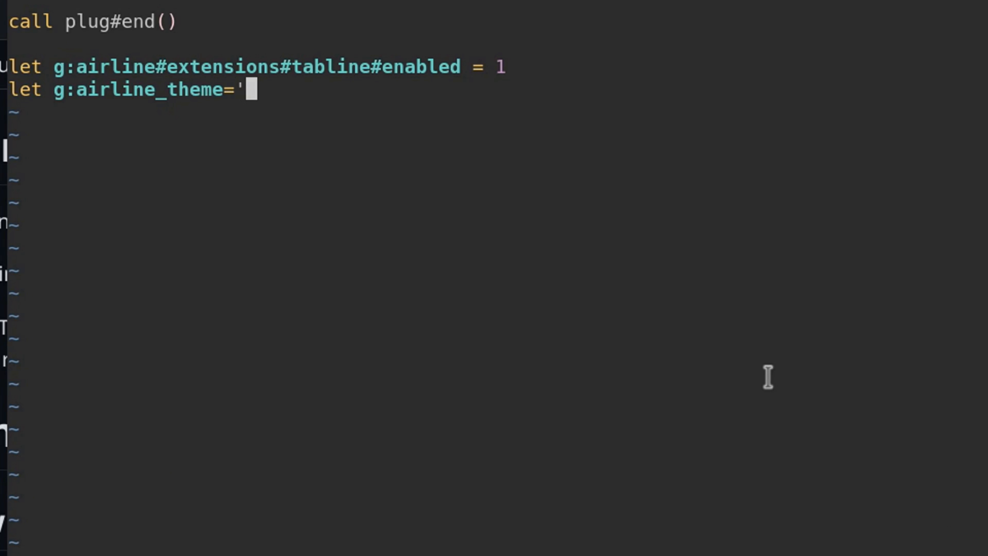
pyautogui.write('cobal')
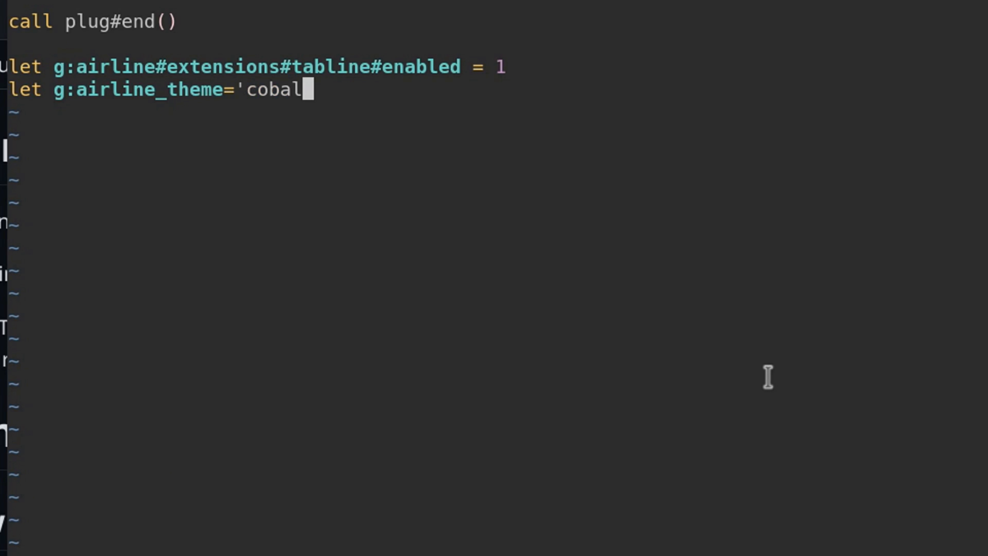
pyautogui.write("t2'")
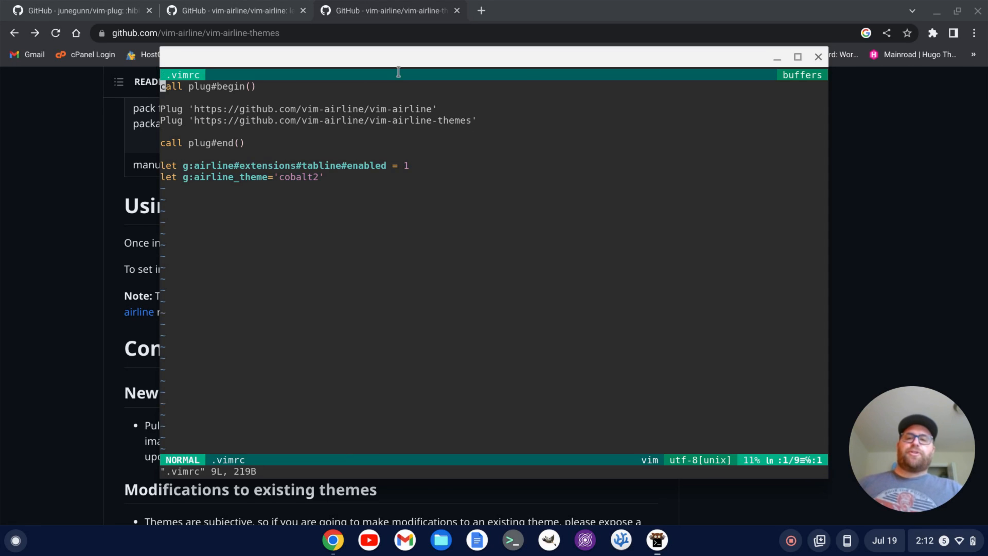
pyautogui.moveTo(614, 270)
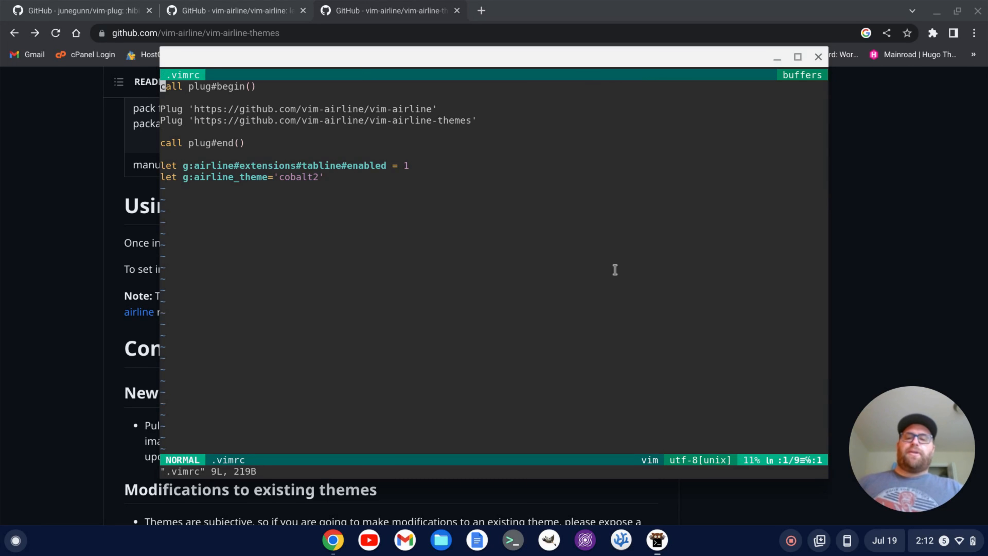
pyautogui.moveTo(556, 398)
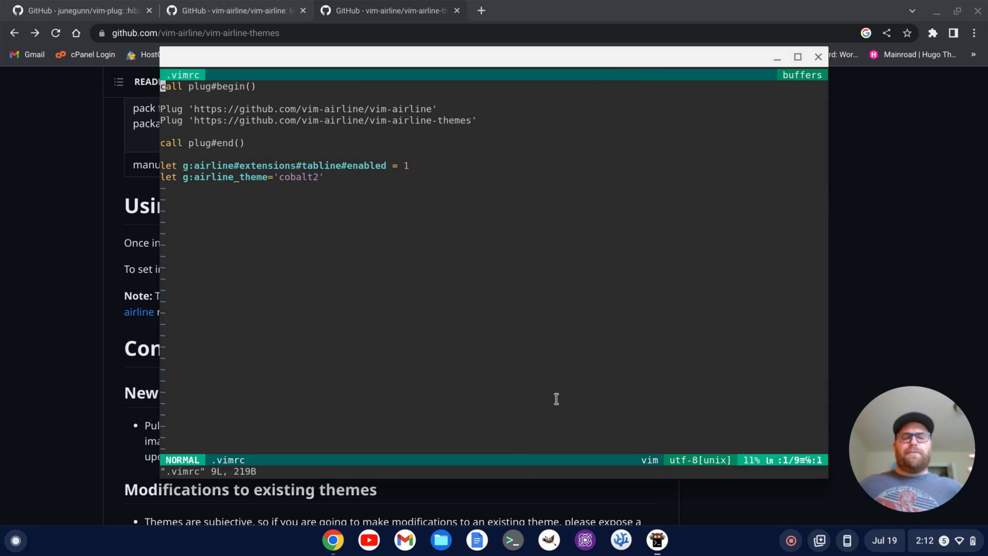